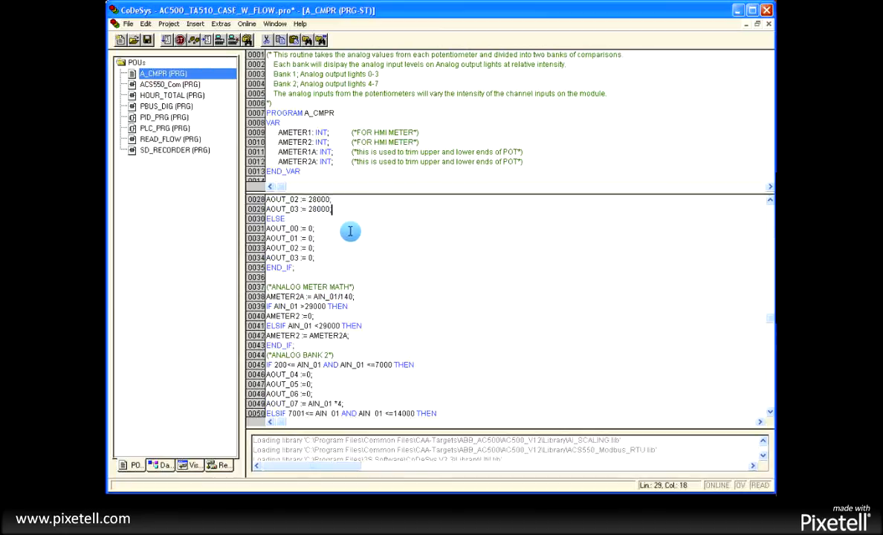
Open the ACS550_Com ladder program from the POUs tree
{"action": "left_click", "coordinate": [170, 83]}
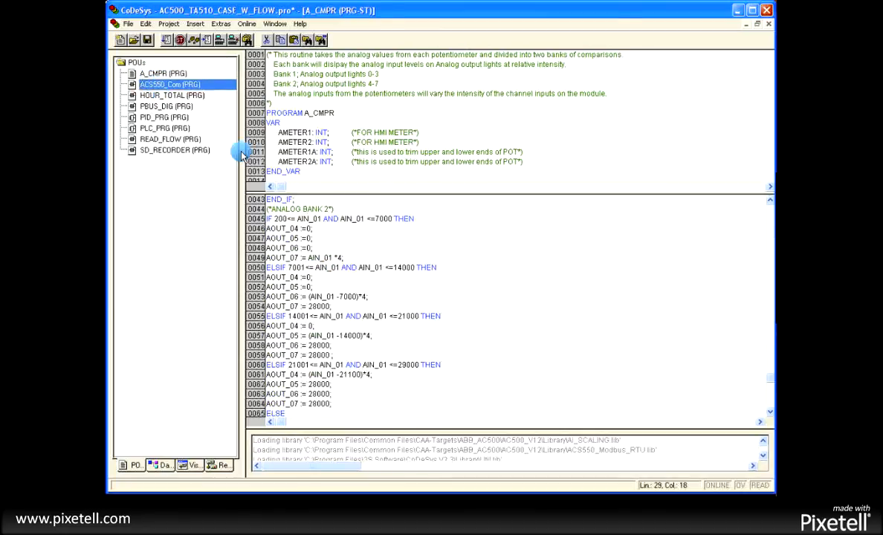
{"action": "double_click", "coordinate": [169, 84]}
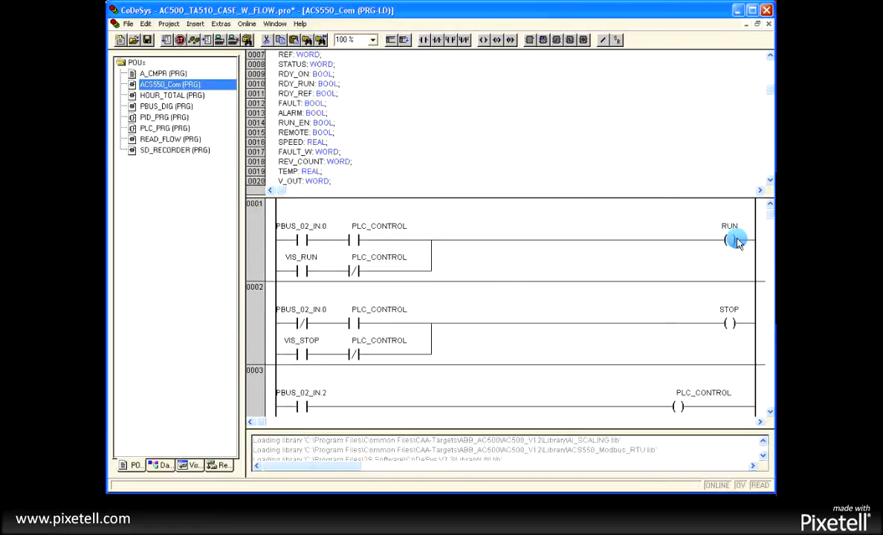
Open the PID_PRG program with its AI_SCALE and PID blocks in the CFC editor
{"action": "double_click", "coordinate": [164, 117]}
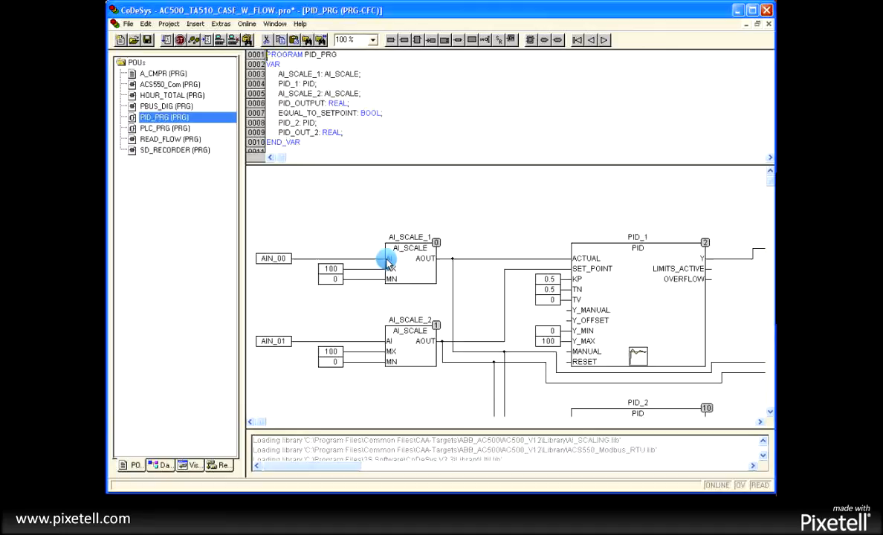
{"action": "mouse_move", "coordinate": [320, 255]}
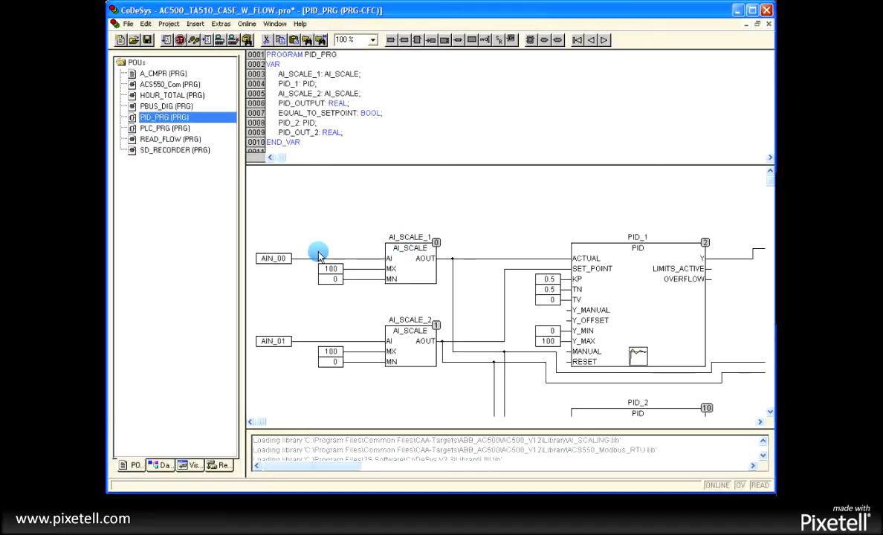
{"action": "mouse_move", "coordinate": [449, 419]}
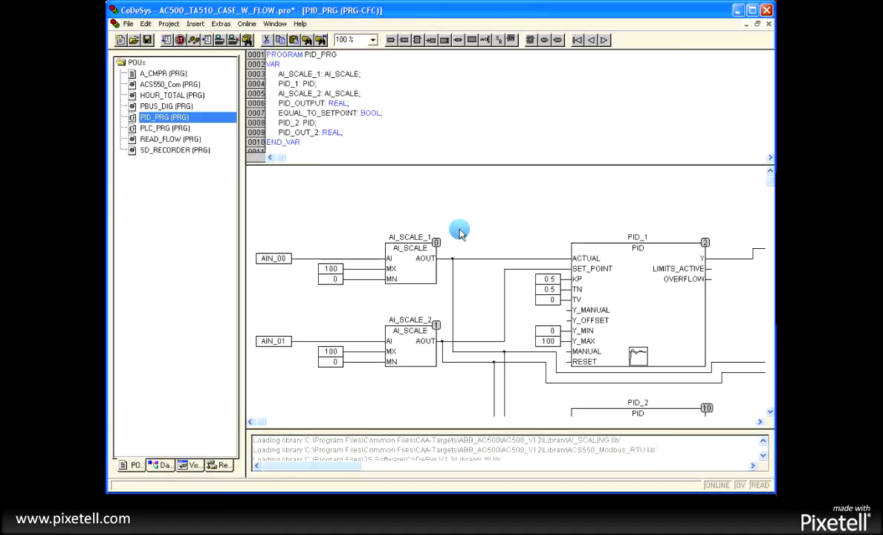
{"action": "mouse_move", "coordinate": [574, 260]}
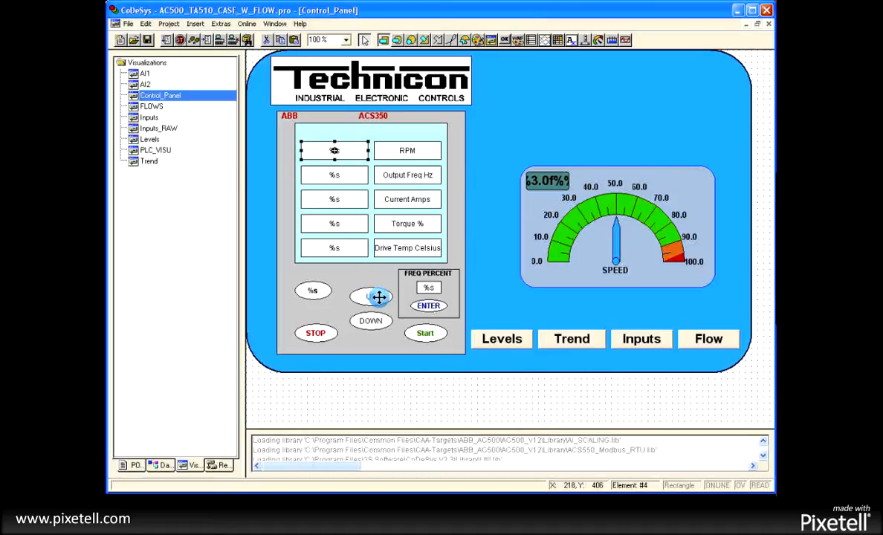
Open the Control_Panel visualization and bring up the Input assistant for its top display element
{"action": "double_click", "coordinate": [335, 150]}
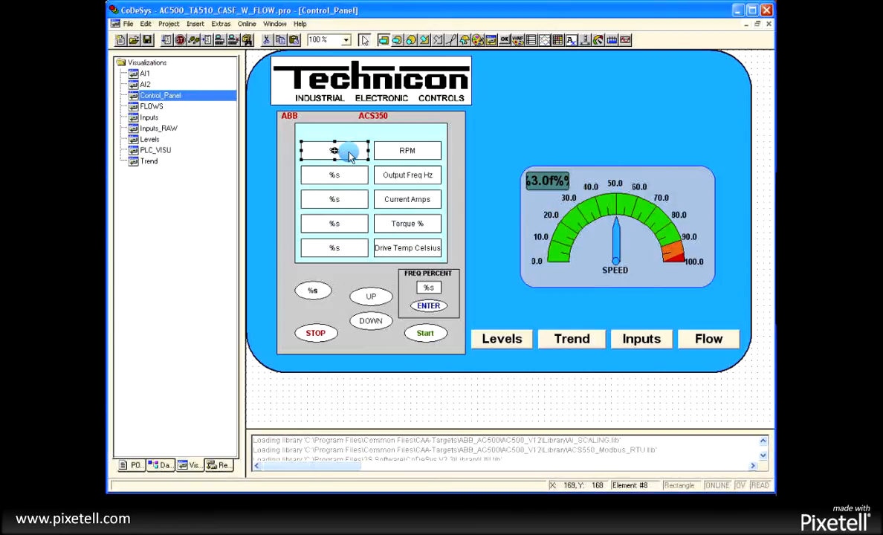
{"action": "double_click", "coordinate": [332, 150]}
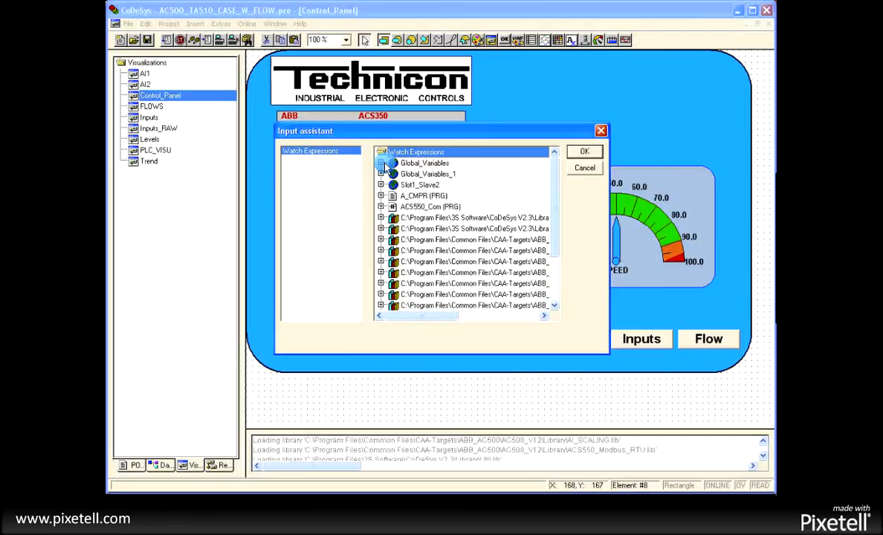
Browse the assistant's variable list, select the A_CMPR program entry, then cancel back to Control_Panel
{"action": "left_click", "coordinate": [425, 162]}
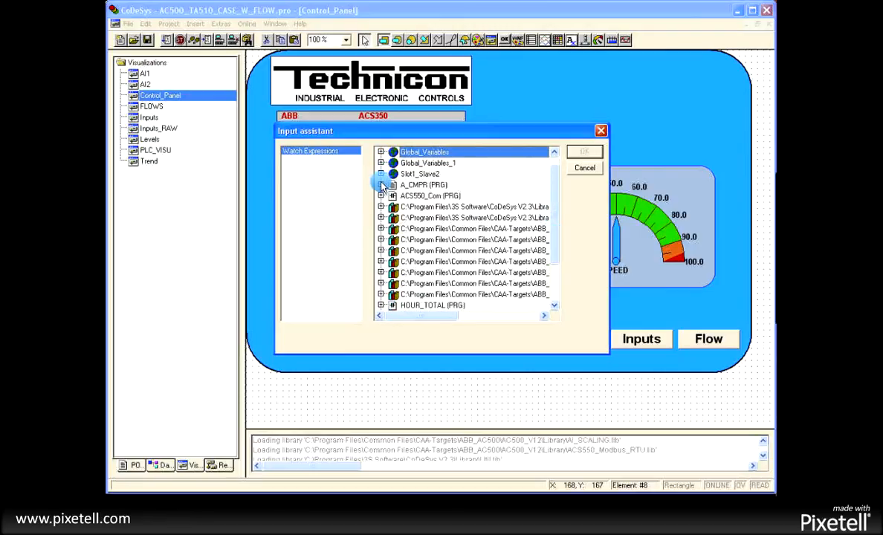
{"action": "left_click", "coordinate": [424, 184]}
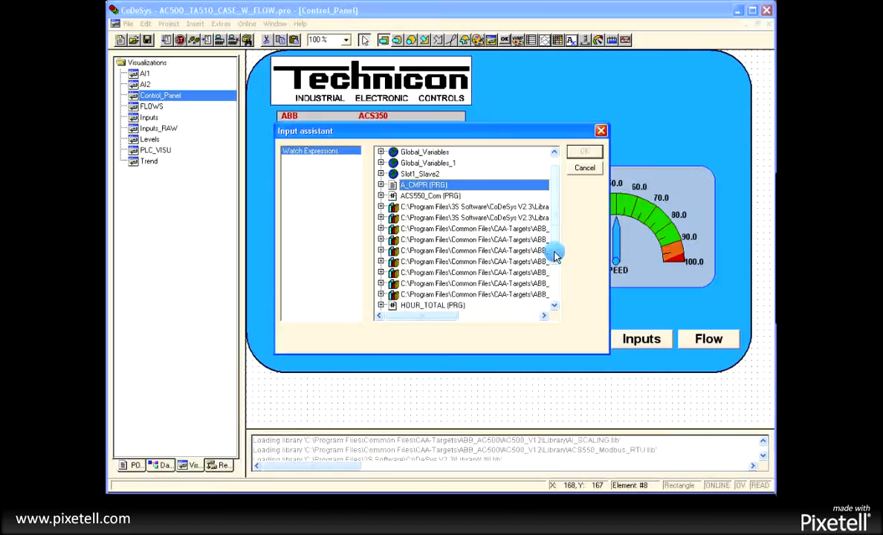
{"action": "scroll", "scroll_direction": "down", "scroll_amount": 3}
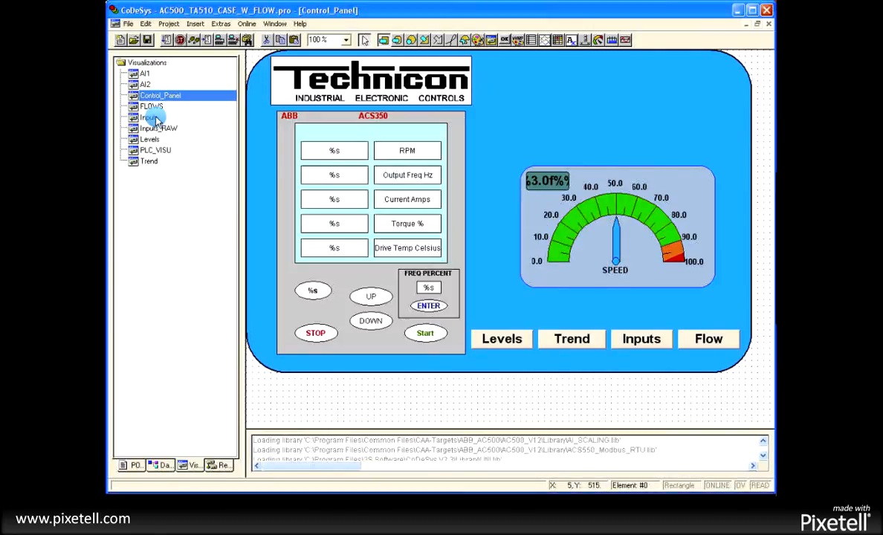
Open the Inputs visualization with its input indicators, PSI gauge and Degrees F bar
{"action": "left_click", "coordinate": [148, 116]}
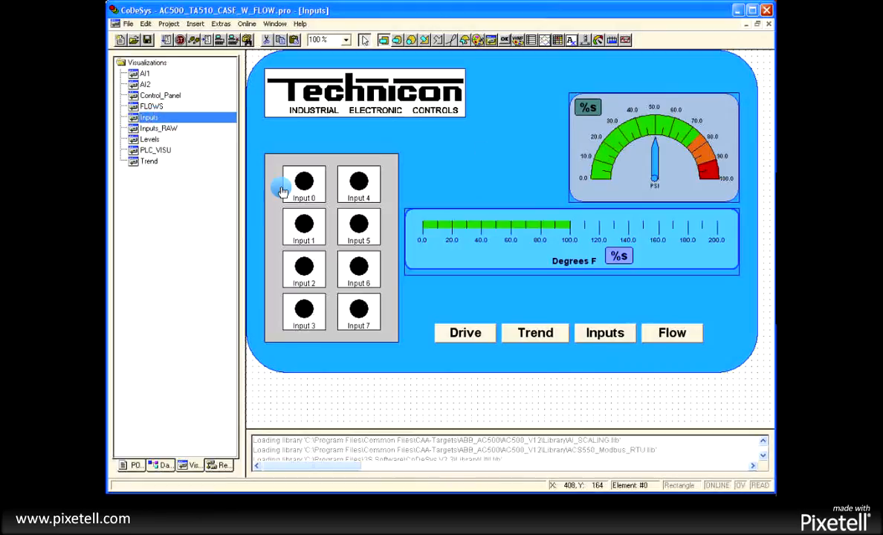
{"action": "mouse_move", "coordinate": [152, 141]}
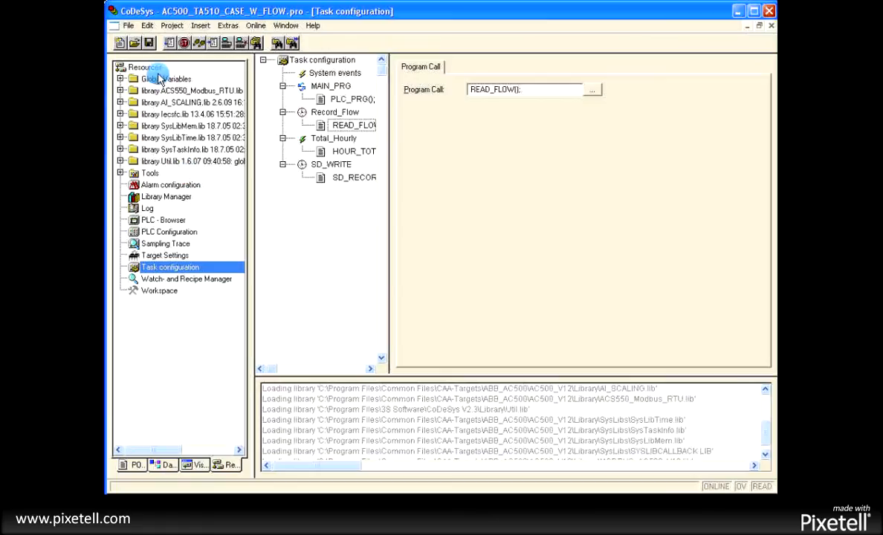
View the Global_Variables declarations, peek into Tools, then open the AC500 PLC Configuration
{"action": "left_click", "coordinate": [122, 78]}
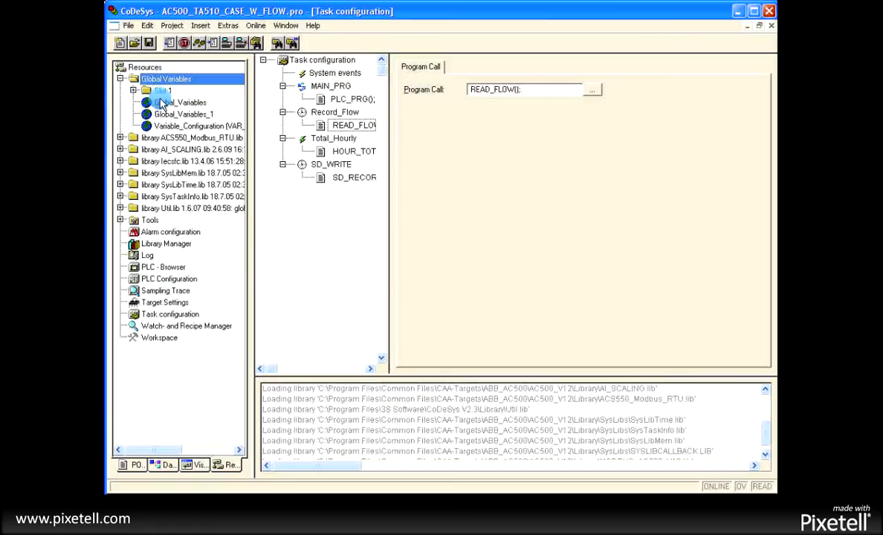
{"action": "double_click", "coordinate": [180, 101]}
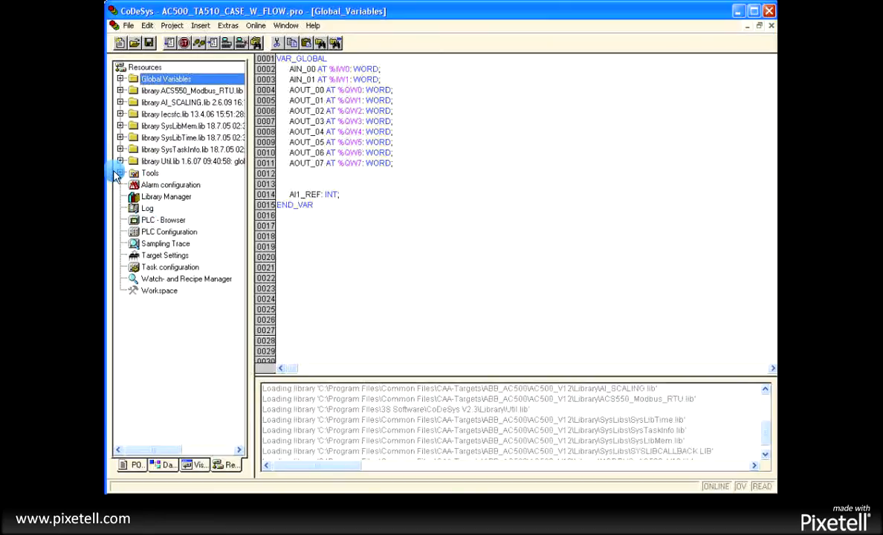
{"action": "left_click", "coordinate": [122, 173]}
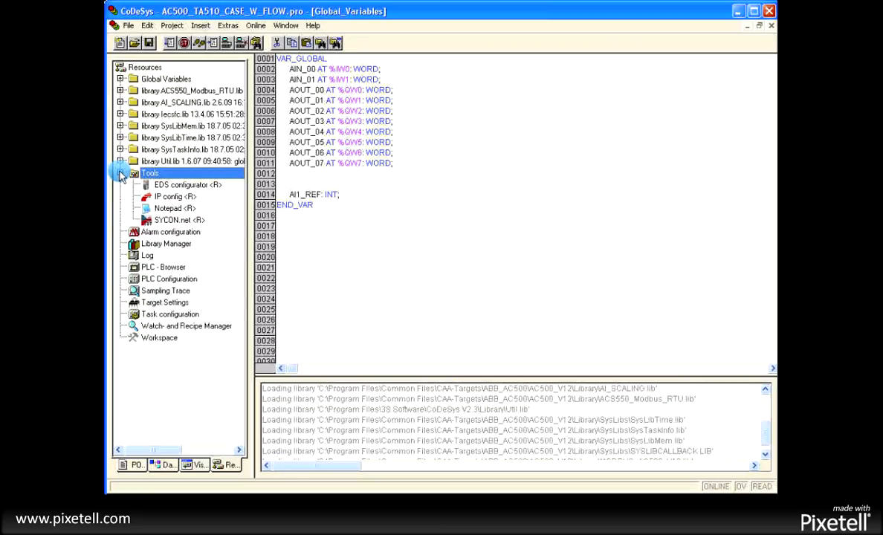
{"action": "left_click", "coordinate": [122, 172]}
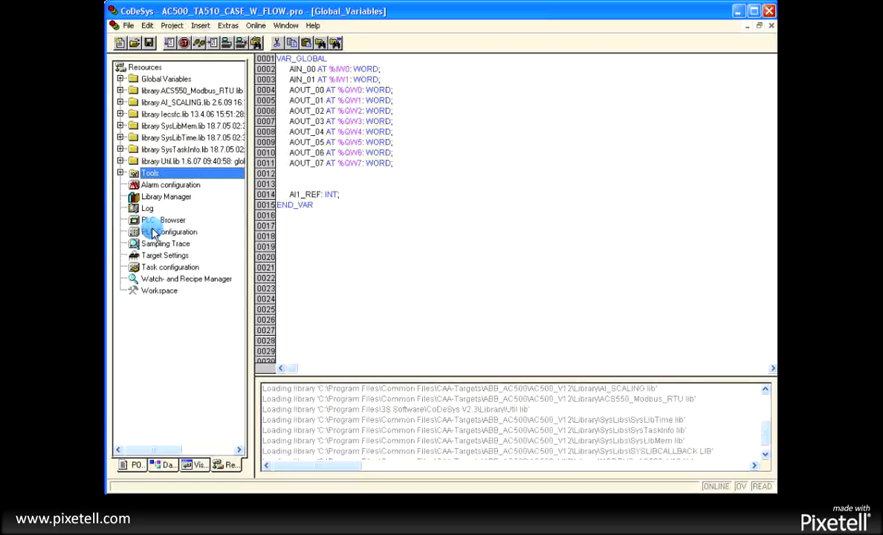
{"action": "double_click", "coordinate": [163, 220]}
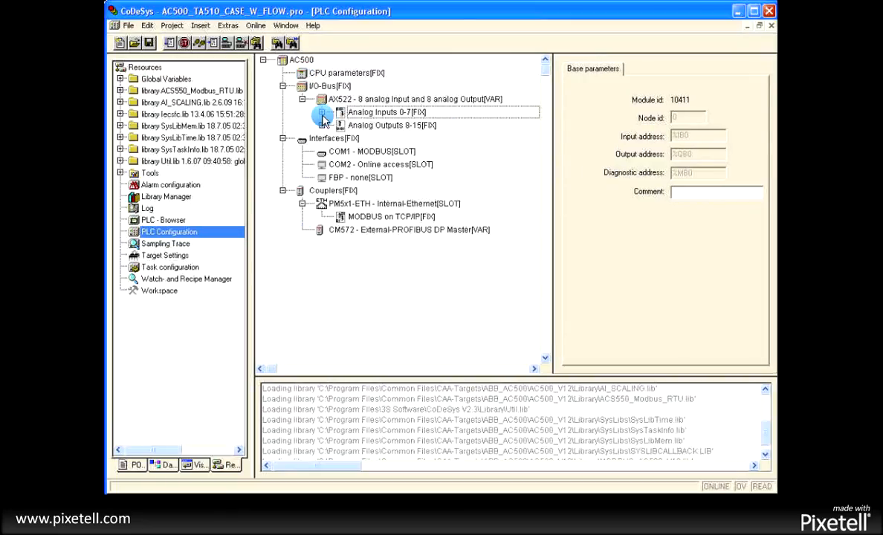
Review the Analog Inputs 0-7 channel parameters, check Target Settings, then reopen the Task configuration
{"action": "left_click", "coordinate": [320, 111]}
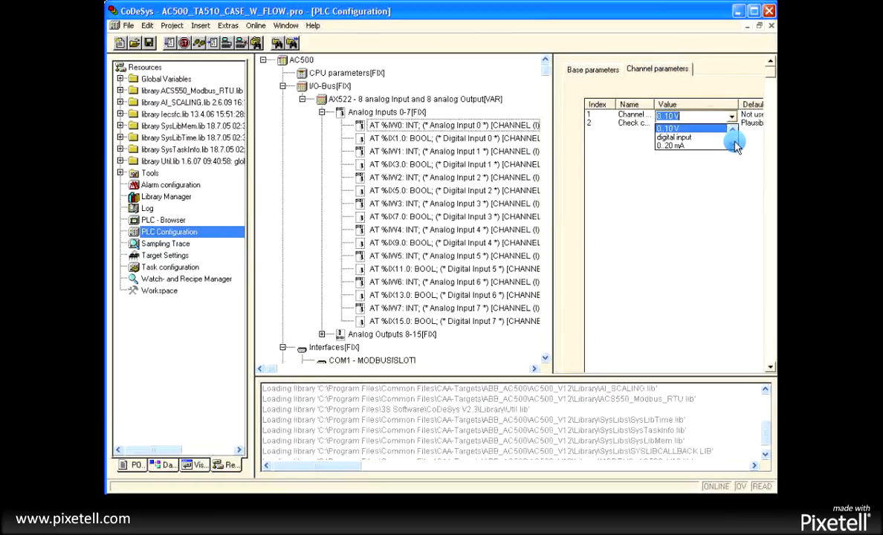
{"action": "scroll", "scroll_direction": "down", "scroll_amount": 3}
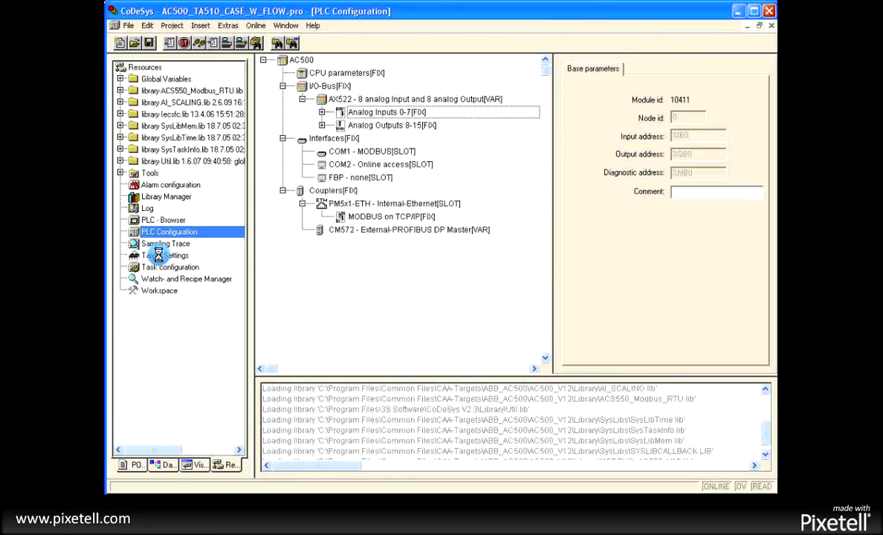
{"action": "left_click", "coordinate": [165, 256]}
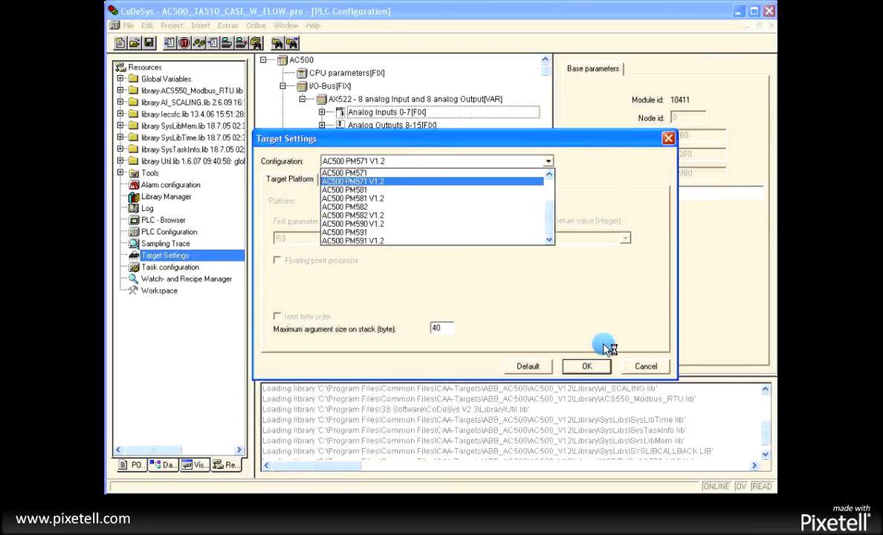
{"action": "left_click", "coordinate": [585, 365]}
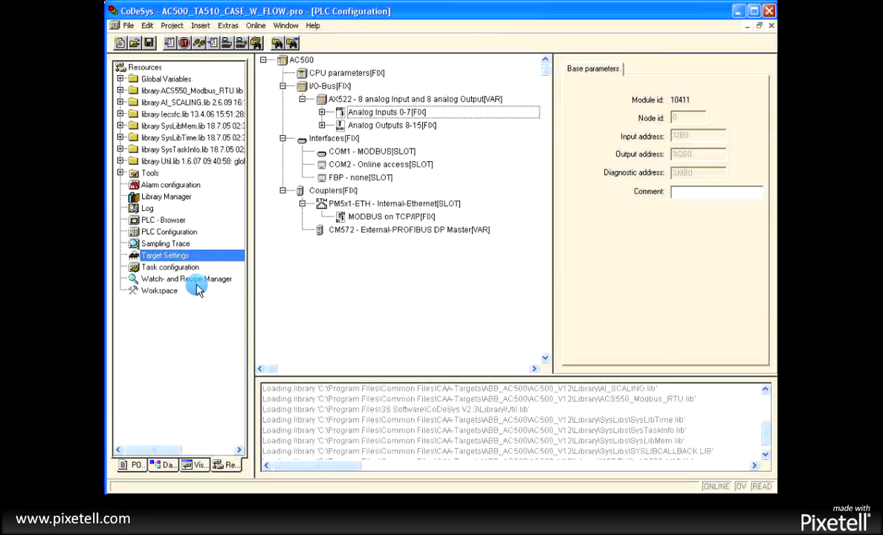
{"action": "left_click", "coordinate": [169, 267]}
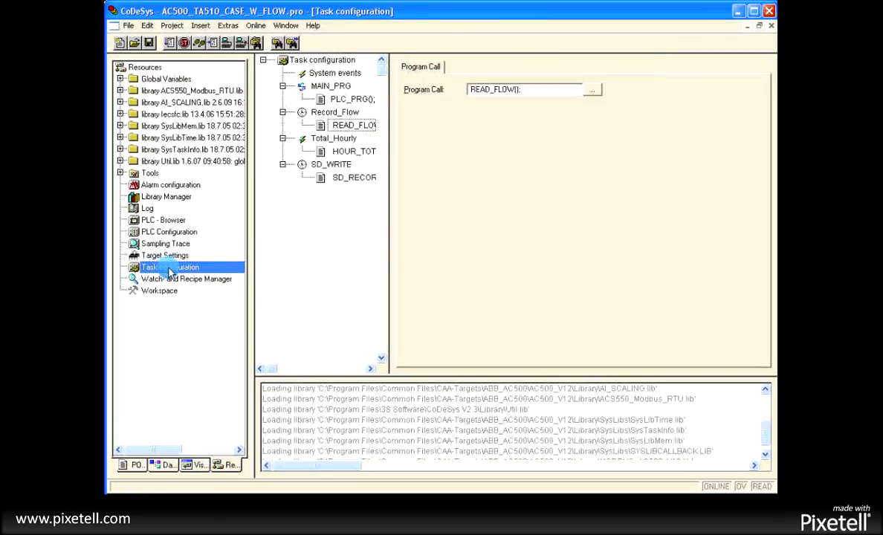